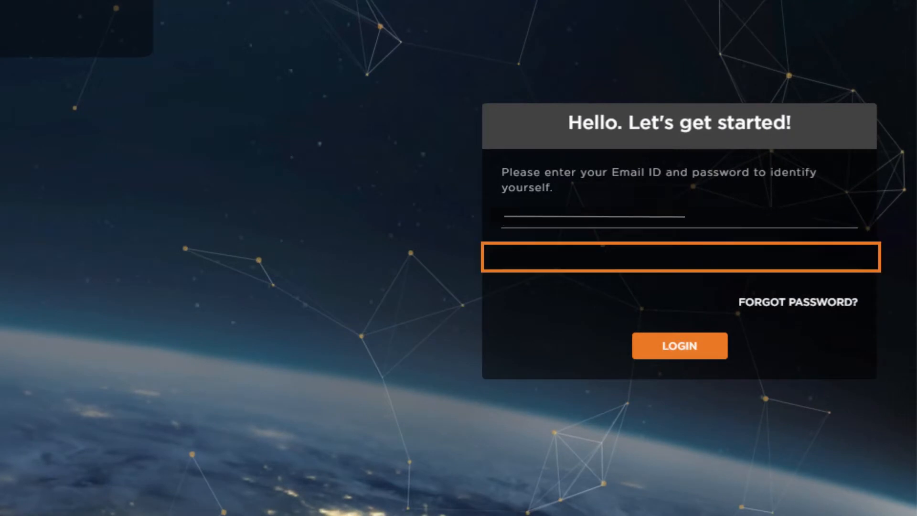
- Sign in to the portal and switch from the IPC overview to the MPC multi-cloud portal
left_click(680, 346)
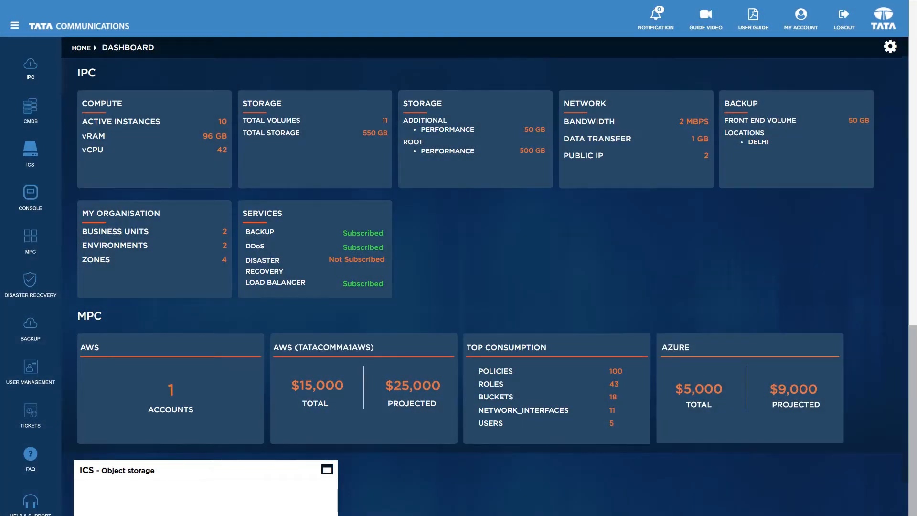
left_click(30, 241)
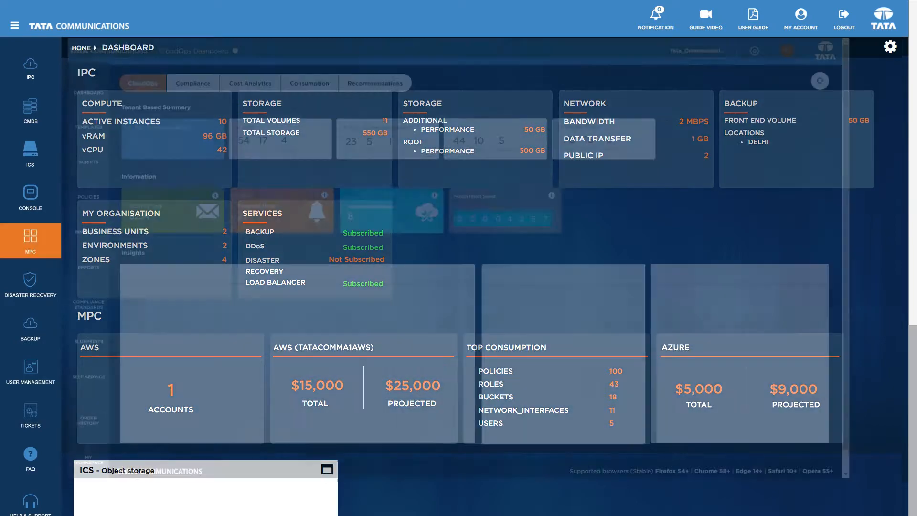
left_click(742, 14)
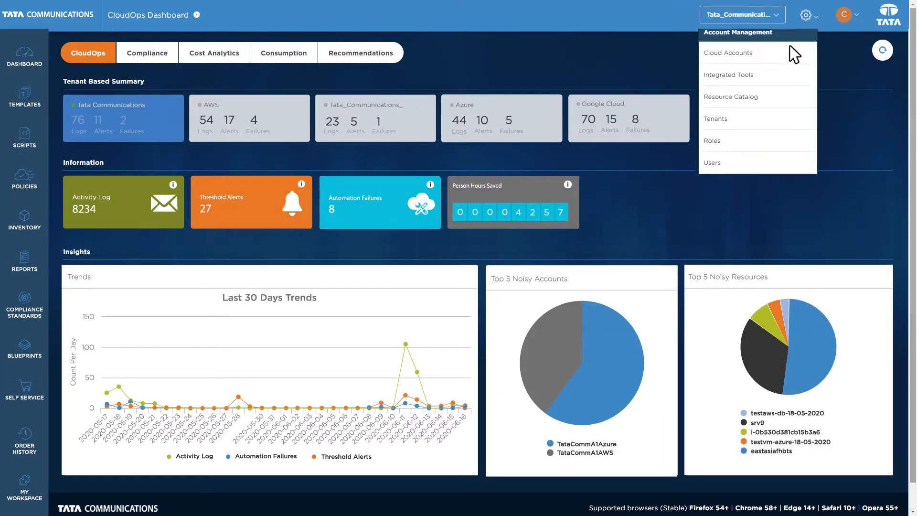
left_click(728, 52)
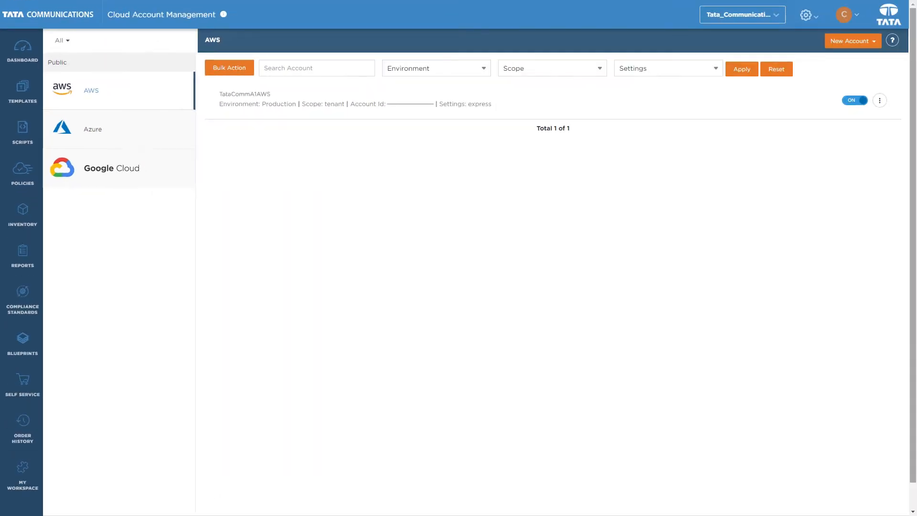
left_click(244, 93)
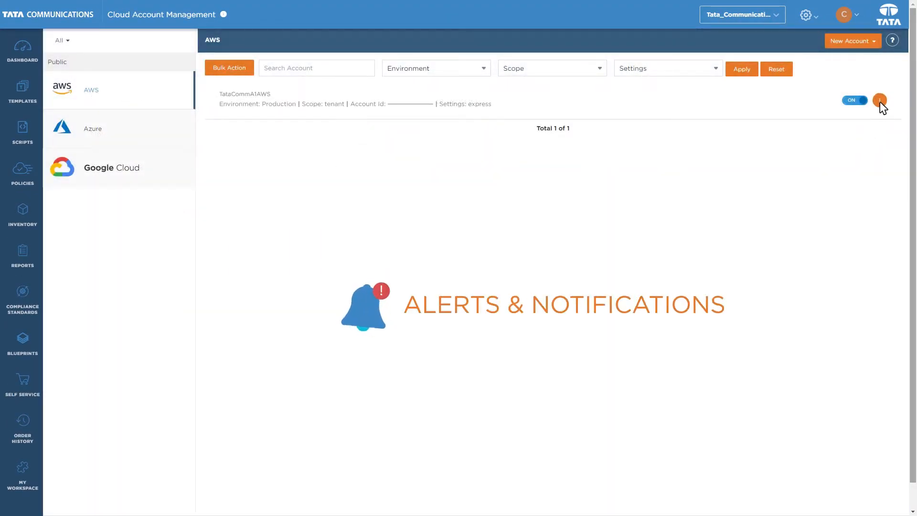
left_click(880, 100)
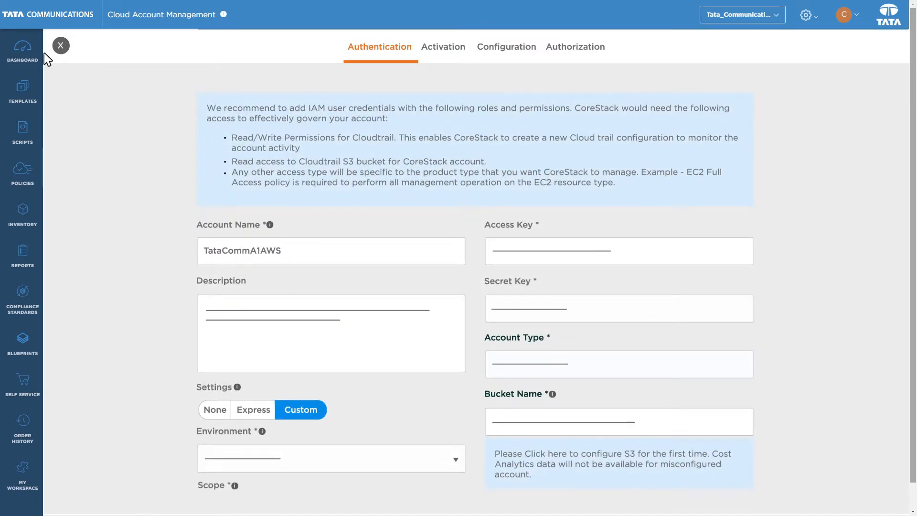
left_click(60, 44)
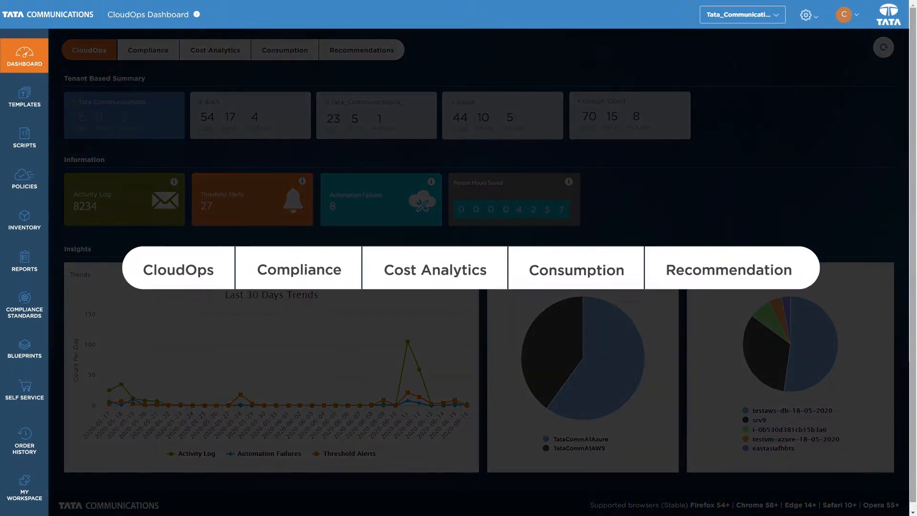
left_click(300, 272)
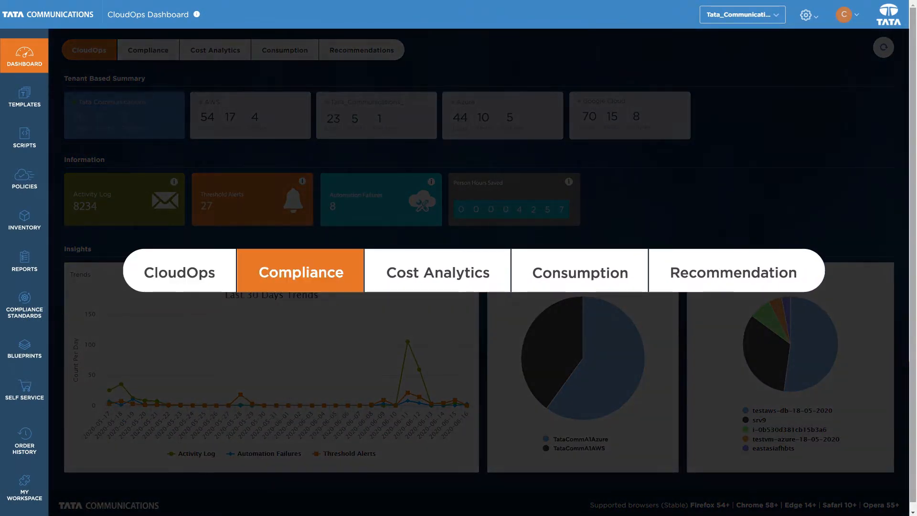
left_click(580, 272)
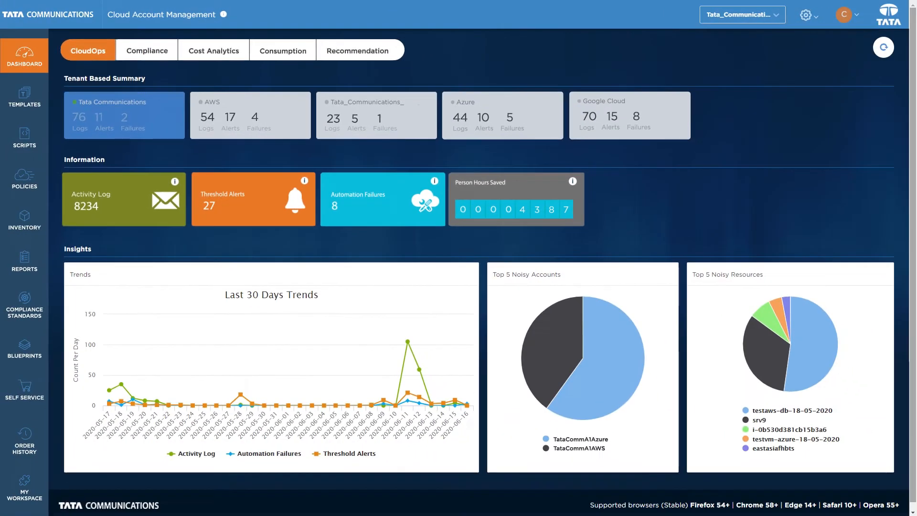
left_click(148, 50)
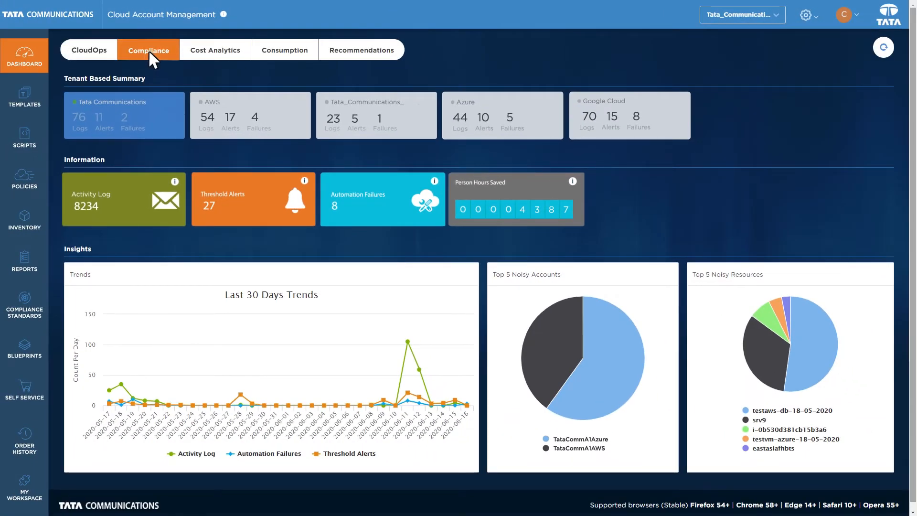
- View the compliance dashboard and the AWS WAF control objectives under Compliance Standards
left_click(148, 50)
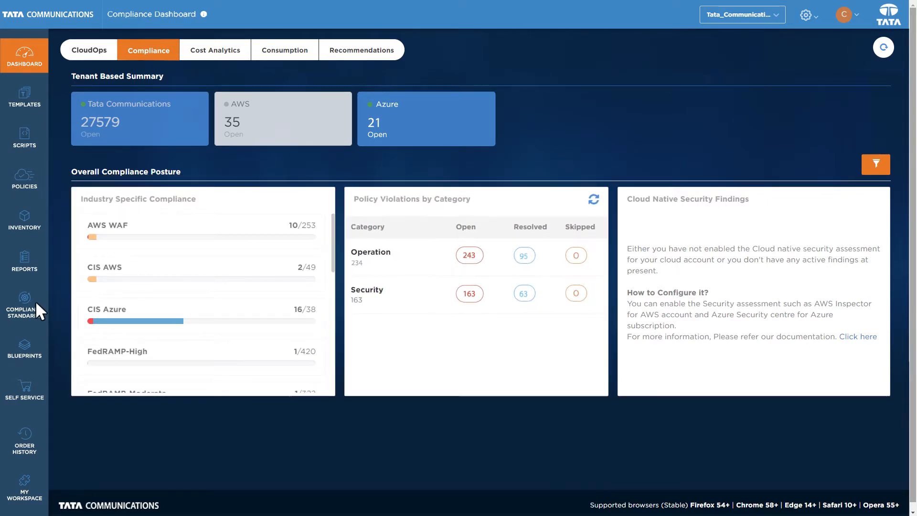
left_click(24, 304)
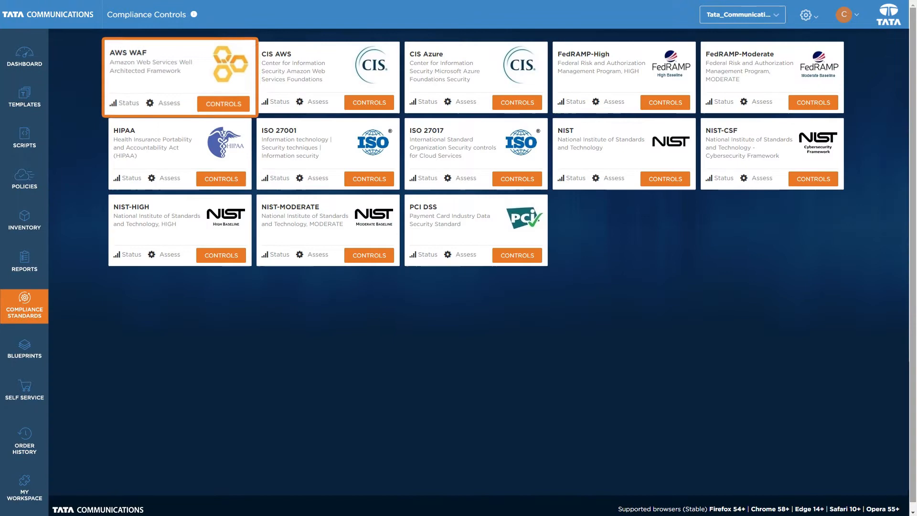
left_click(223, 103)
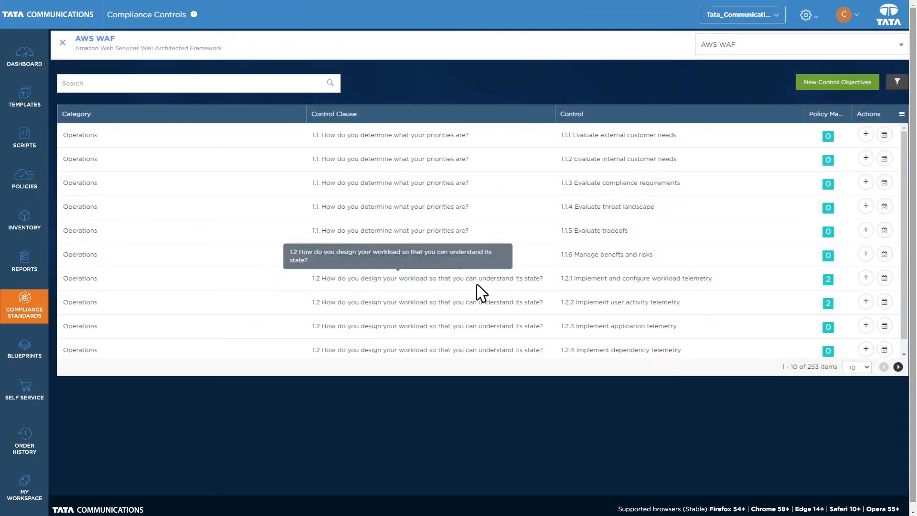
- Attach a policy to the first AWS WAF control and save the policy list
left_click(865, 135)
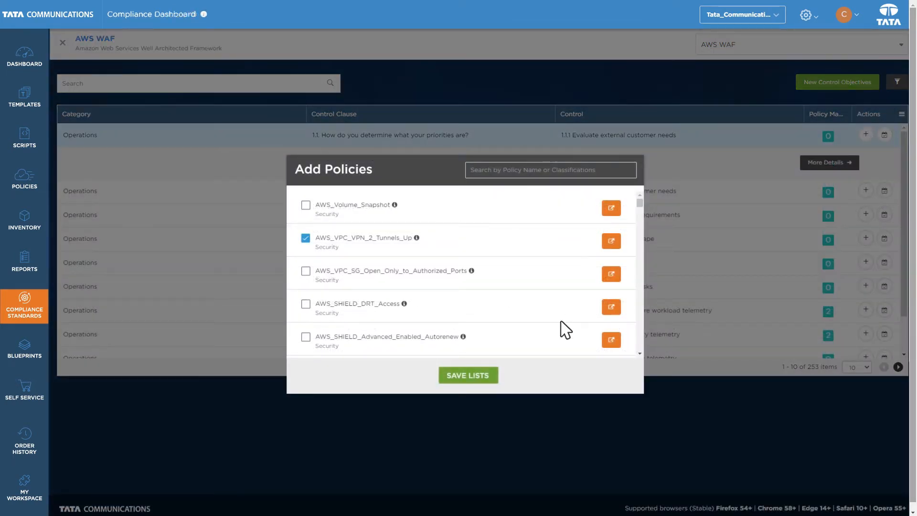
left_click(469, 374)
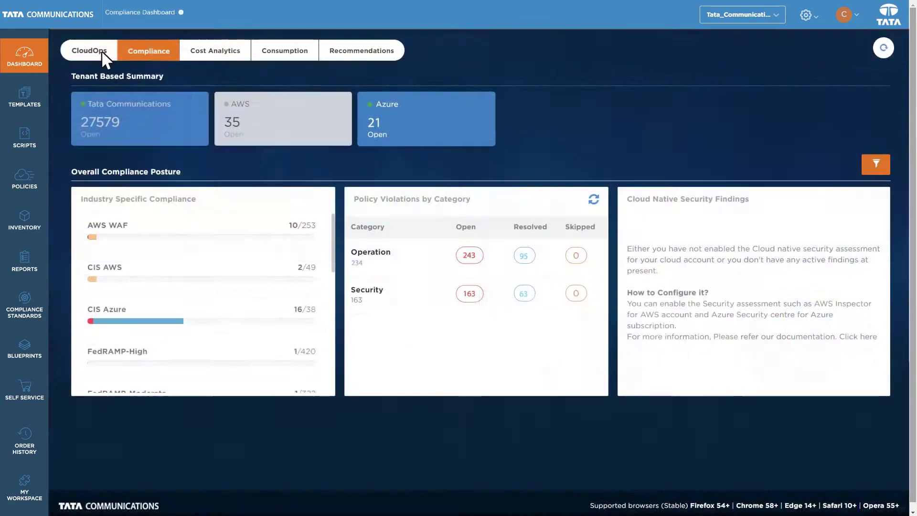
- Review the Recommendations dashboard showing $5,290 of recommended cost savings
left_click(361, 50)
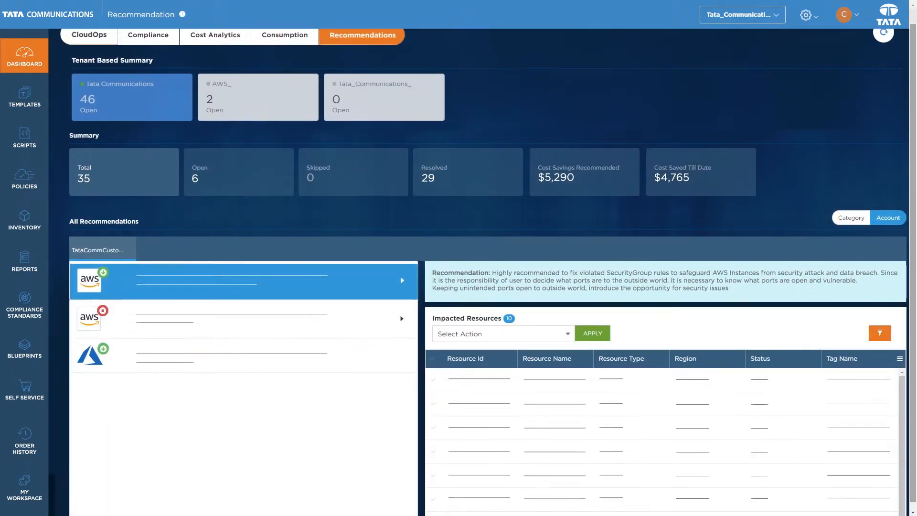
scroll("down", 3)
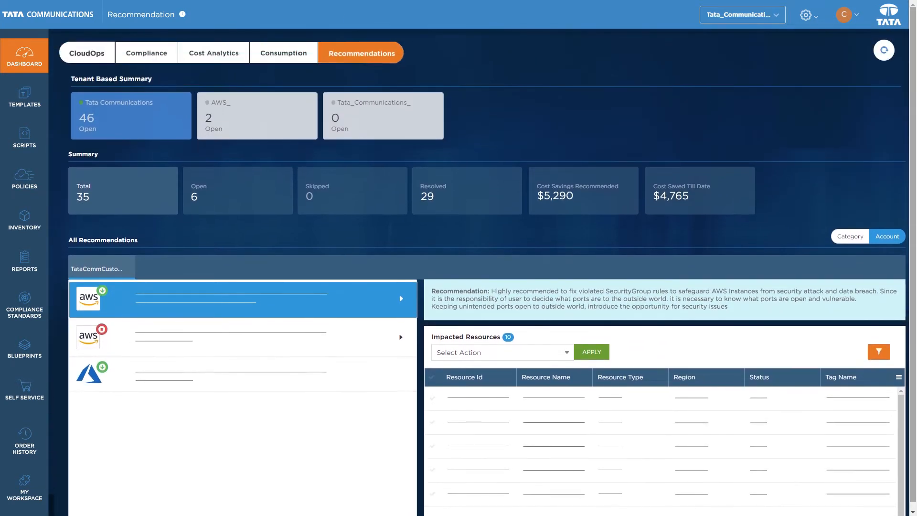
left_click(214, 52)
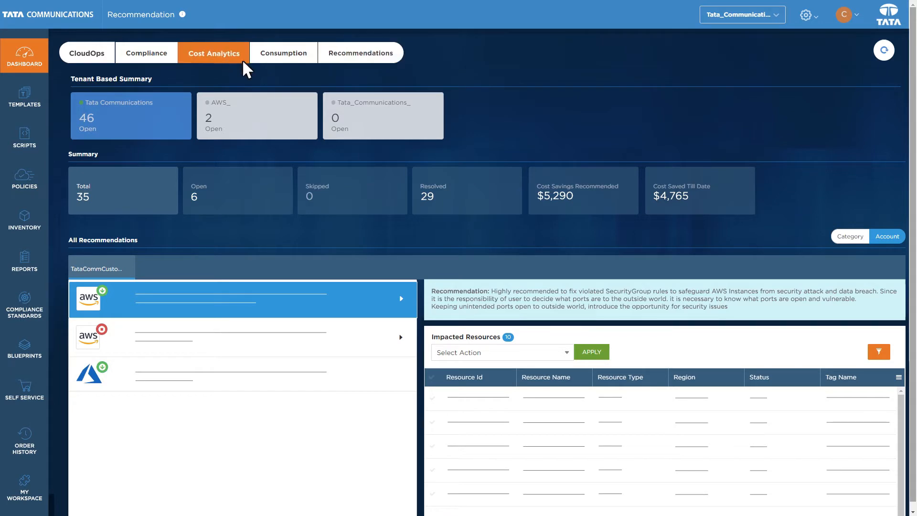
- Review the Cost Analytics totals, then view the Consumption dashboard of usage cost and orders
left_click(214, 53)
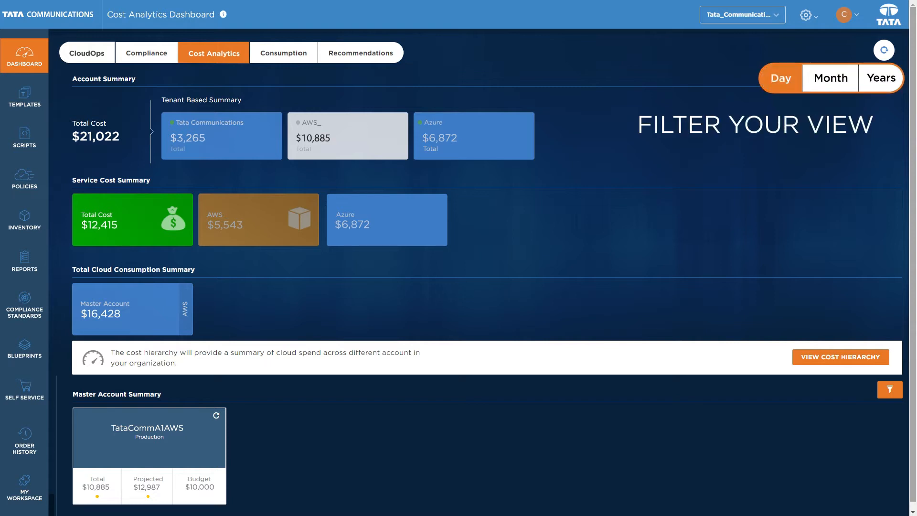
left_click(881, 77)
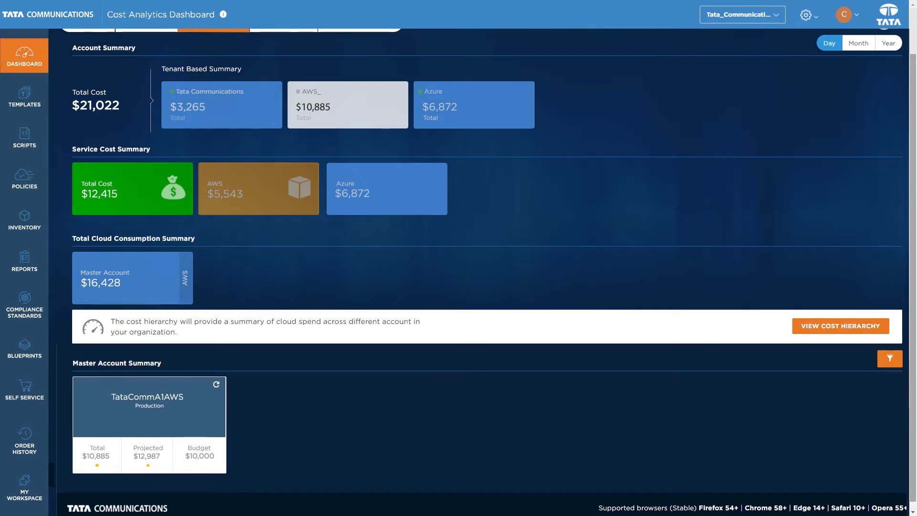
left_click(284, 53)
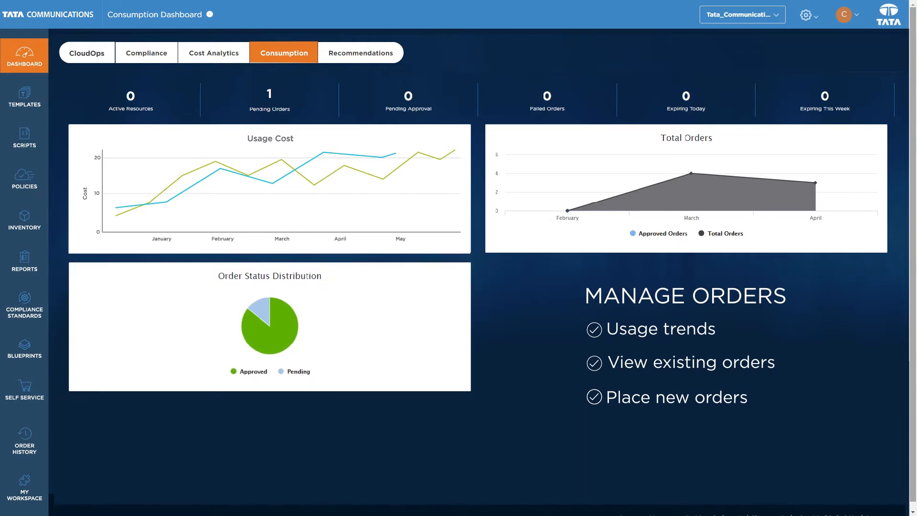
mouse_move(61, 359)
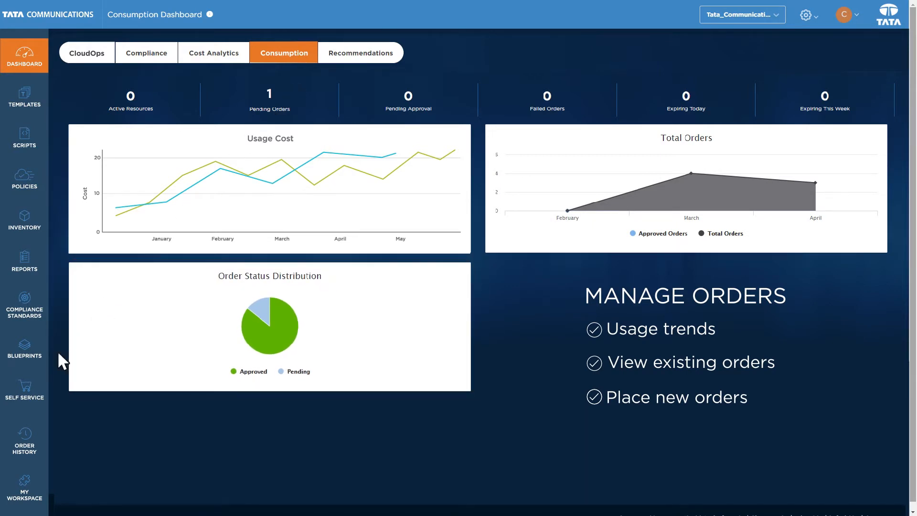
- Pick Ubuntu Base OS from the self-service catalog and start configuring an order
left_click(25, 389)
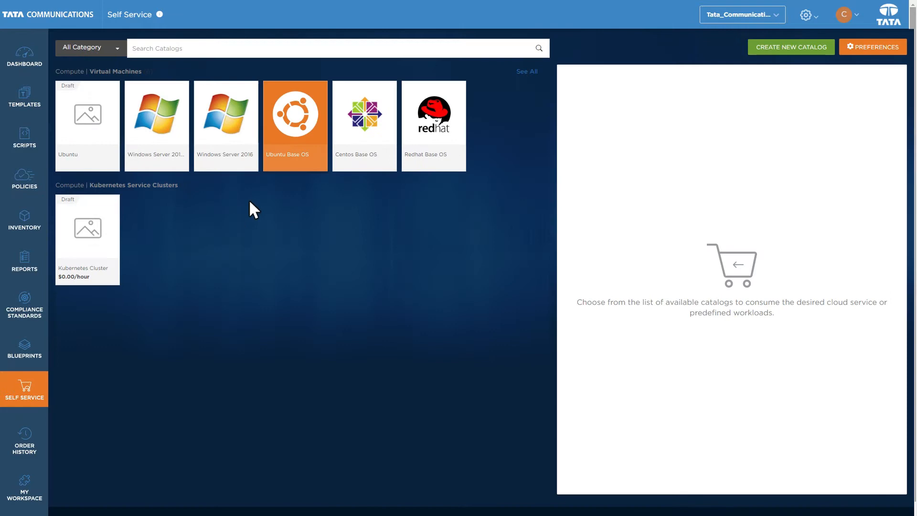
left_click(295, 125)
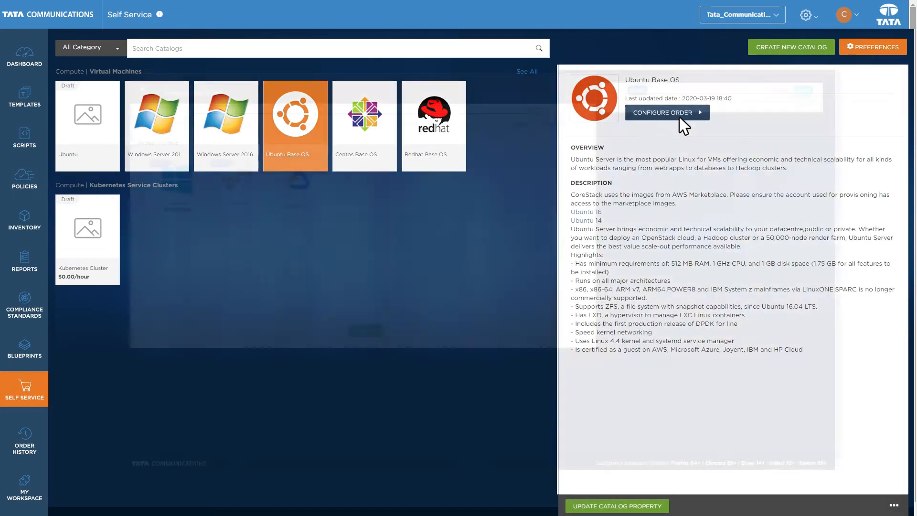
left_click(663, 112)
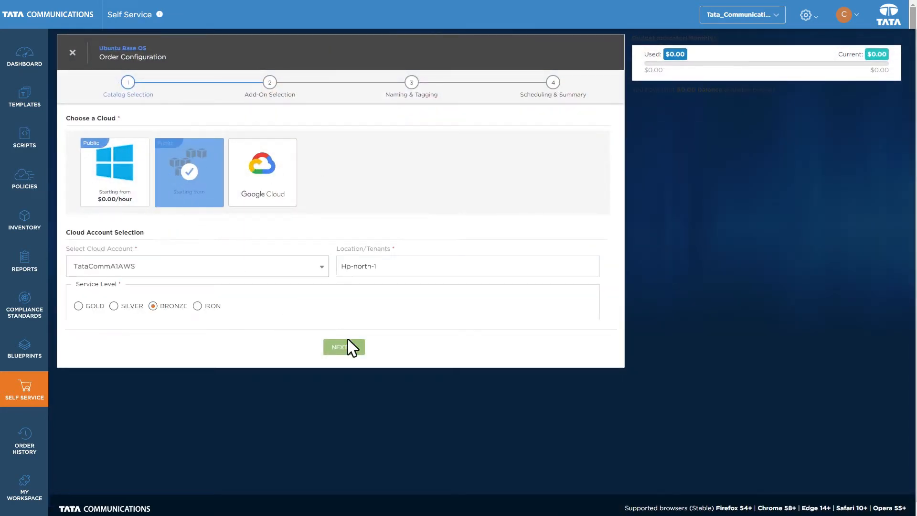
- Schedule the Ubuntu order to provision later, accept the terms and submit it for approval
left_click(344, 347)
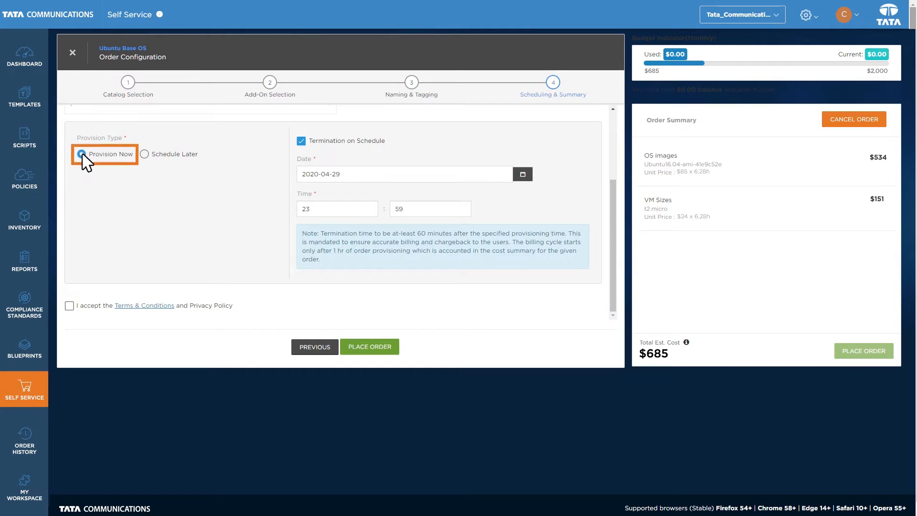
left_click(144, 154)
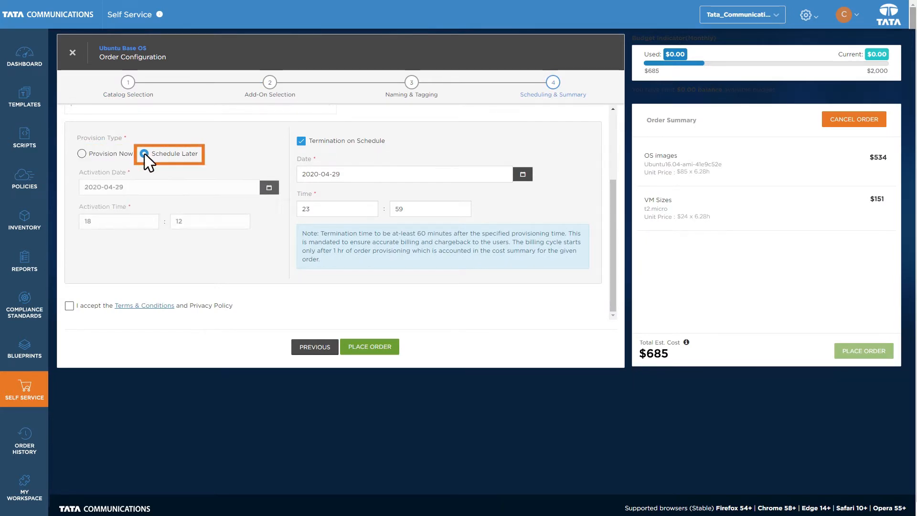
left_click(68, 305)
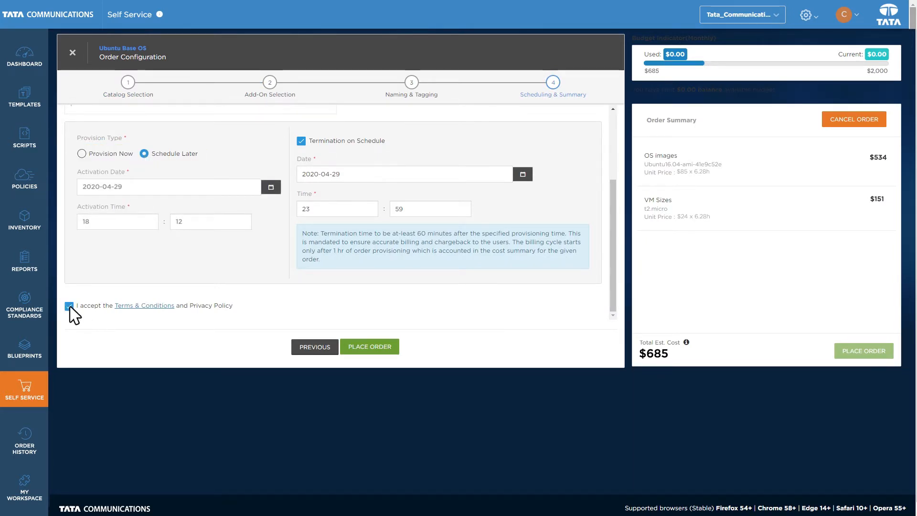
left_click(370, 347)
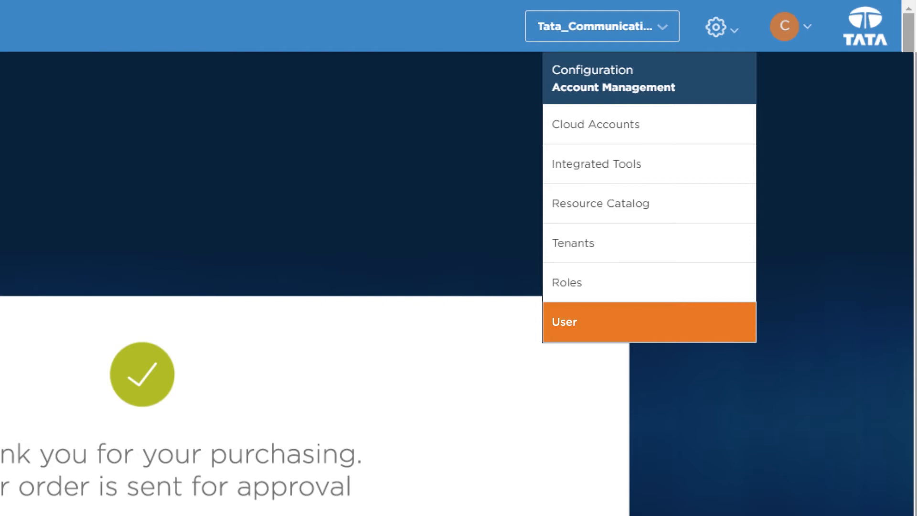
- Start a new user under the Tata_Communications tenant and bring up the roles to assign
left_click(563, 321)
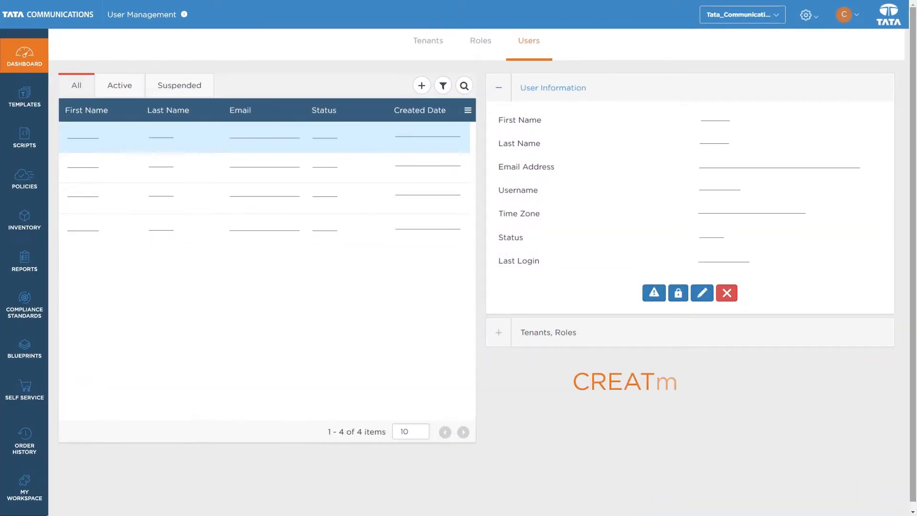
left_click(421, 85)
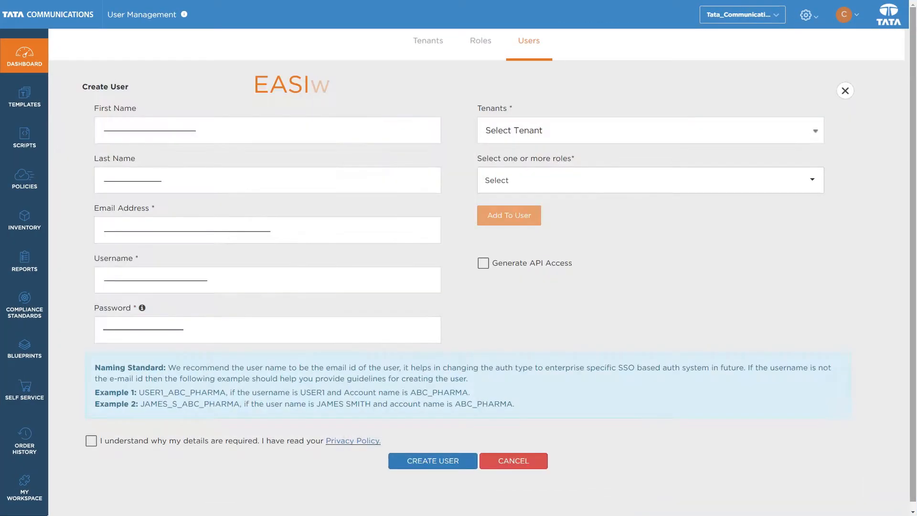
left_click(648, 179)
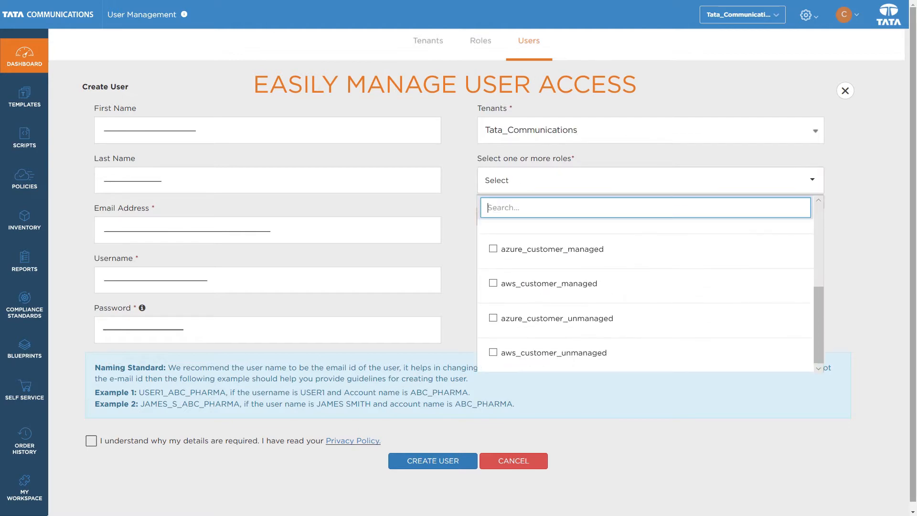
left_click(433, 462)
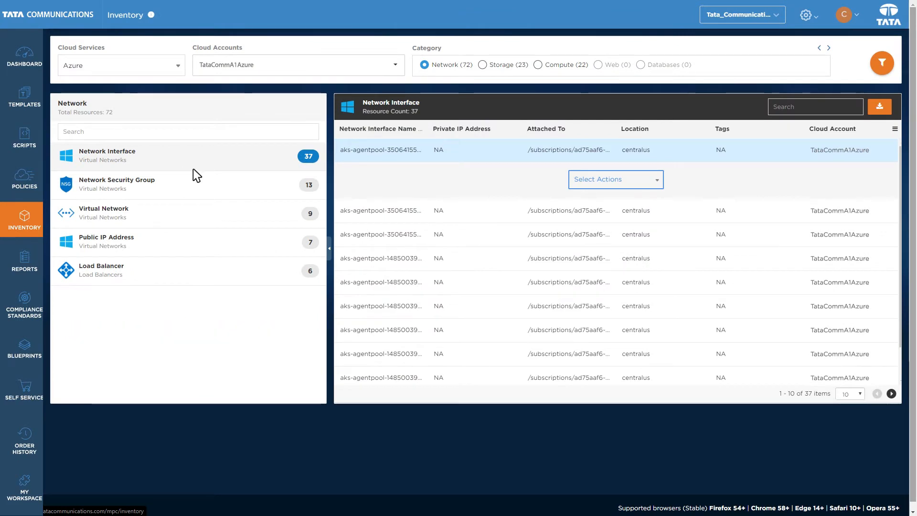
- Browse the Azure virtual networks in Inventory, then switch the category to Compute resources
left_click(103, 212)
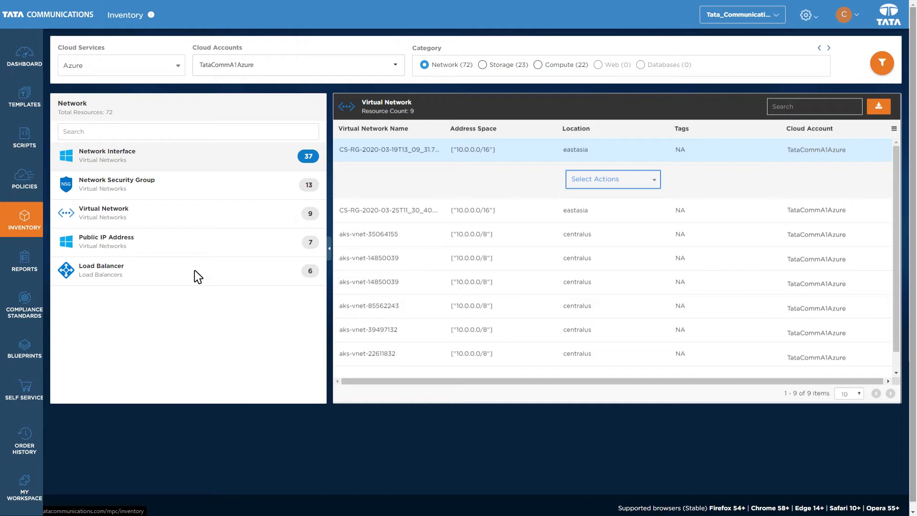
left_click(444, 65)
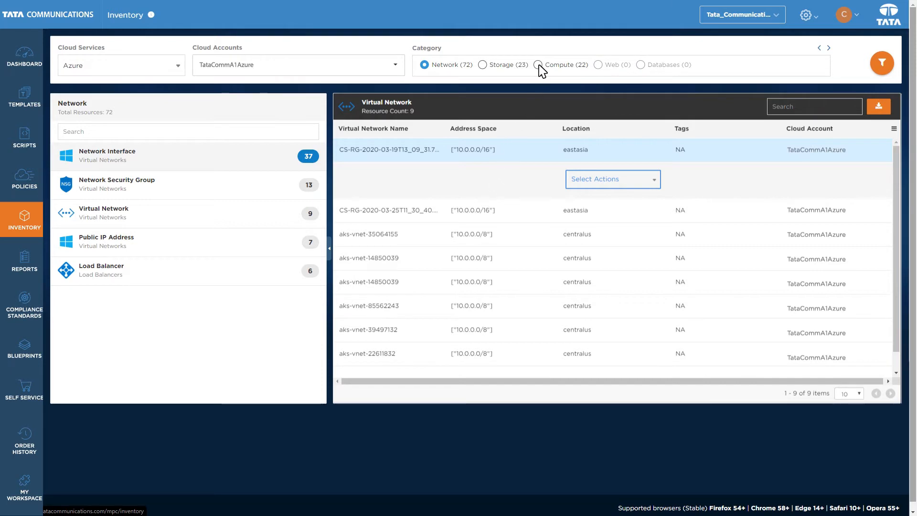
left_click(539, 65)
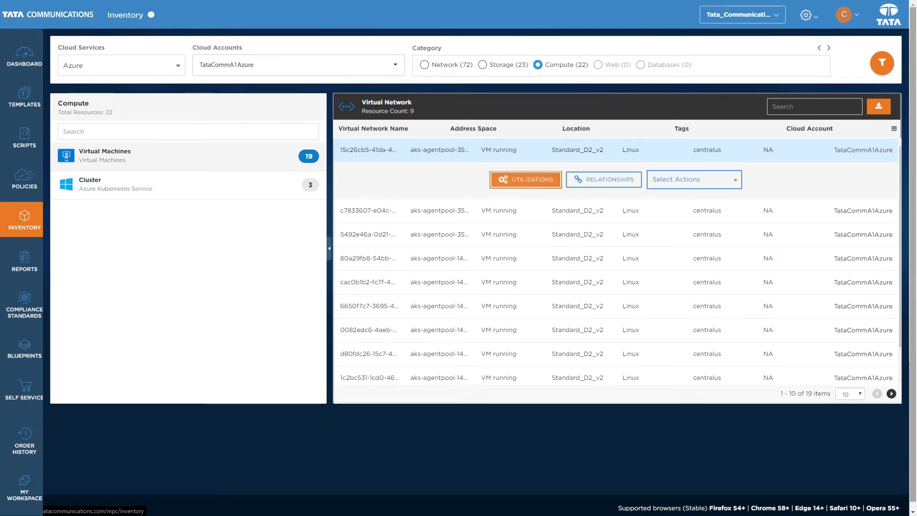
- Run an action on the first virtual machine, then view its relationships and attached disk
left_click(526, 180)
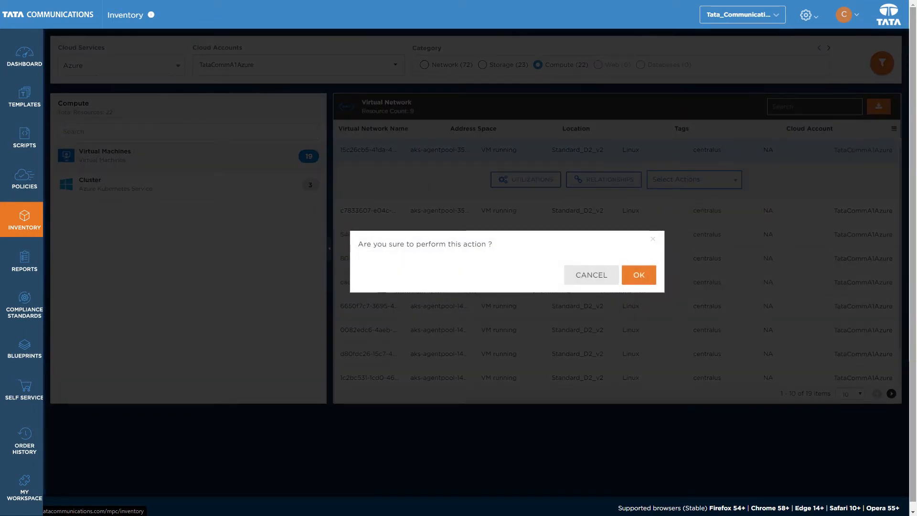
left_click(638, 275)
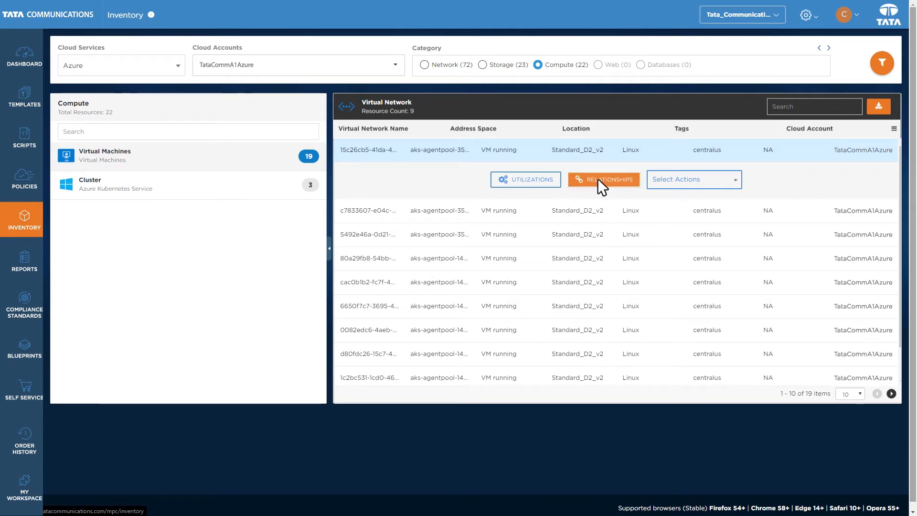
left_click(603, 180)
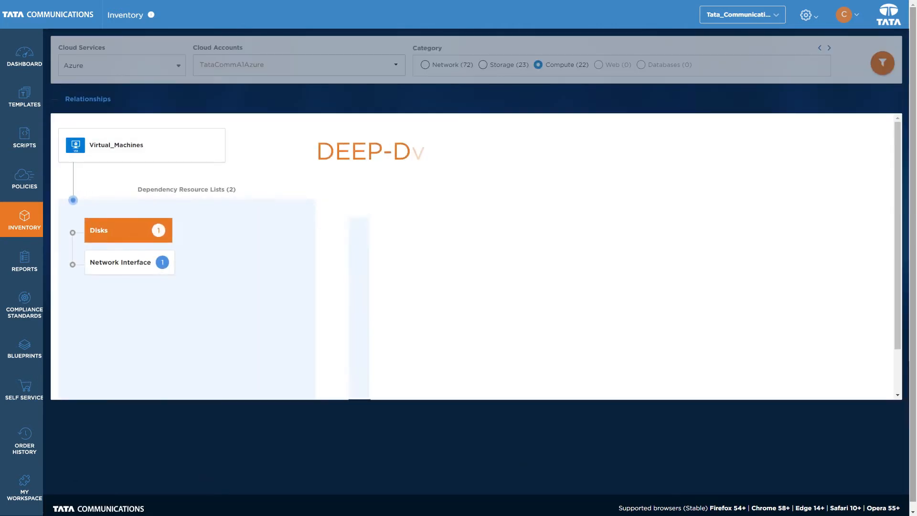
left_click(127, 230)
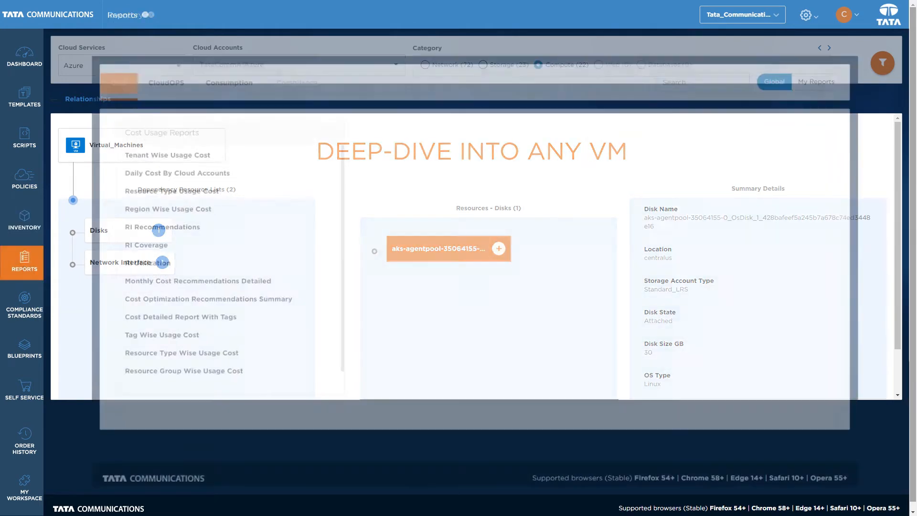
- View the CloudOPS Activity Log Report and its failed activities
left_click(202, 63)
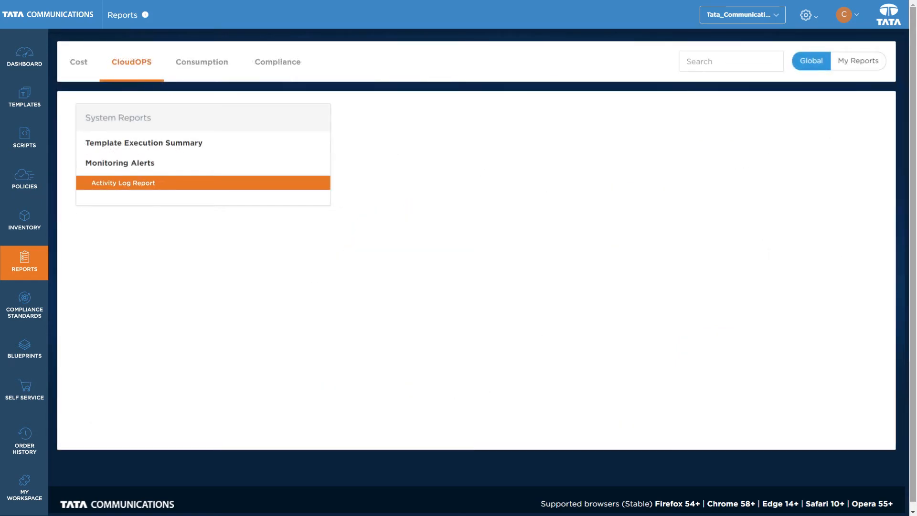
left_click(122, 183)
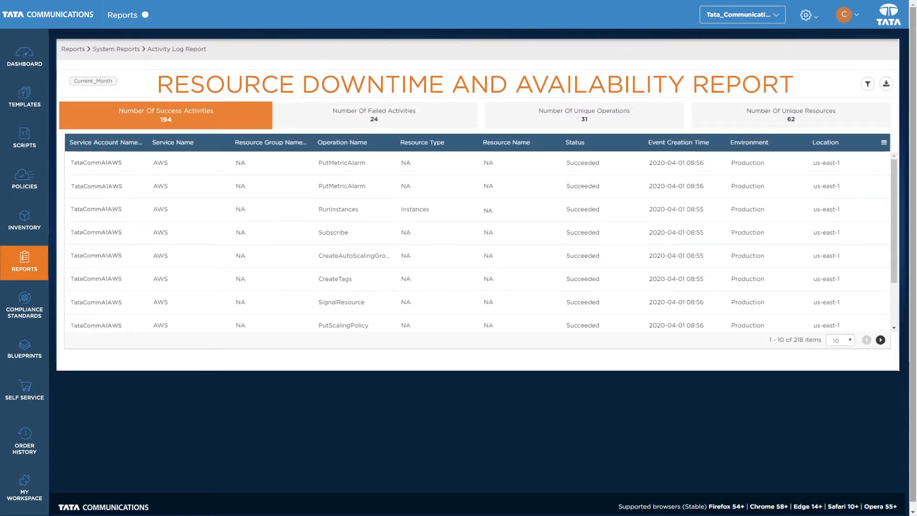
left_click(374, 115)
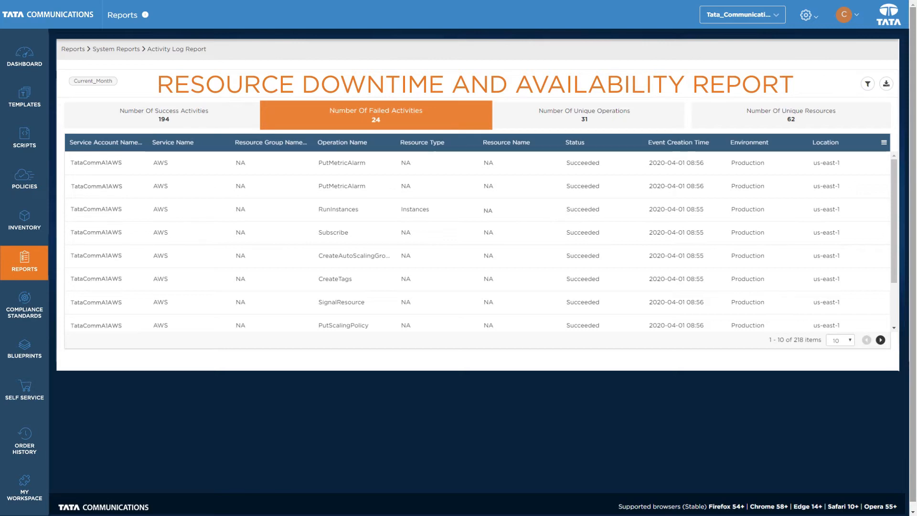
left_click(795, 115)
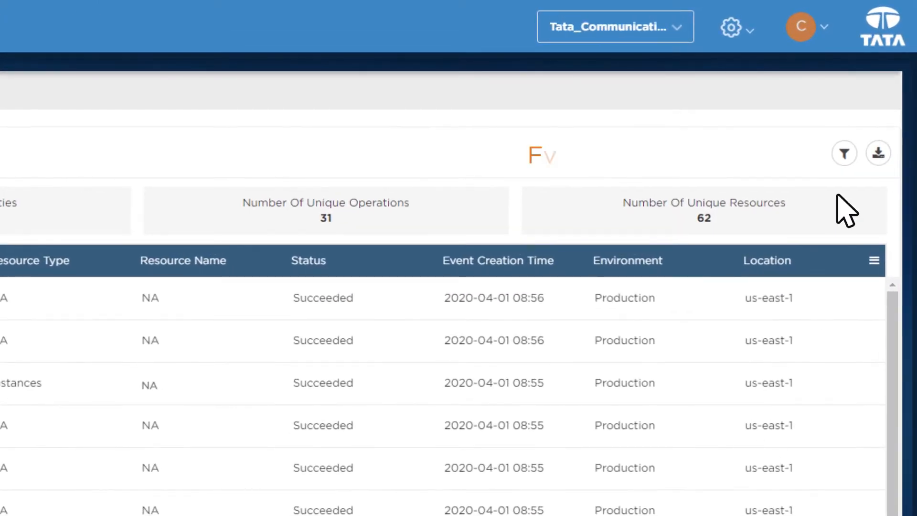
- Check the report filter panel, then switch to the Consumption reports list
left_click(846, 153)
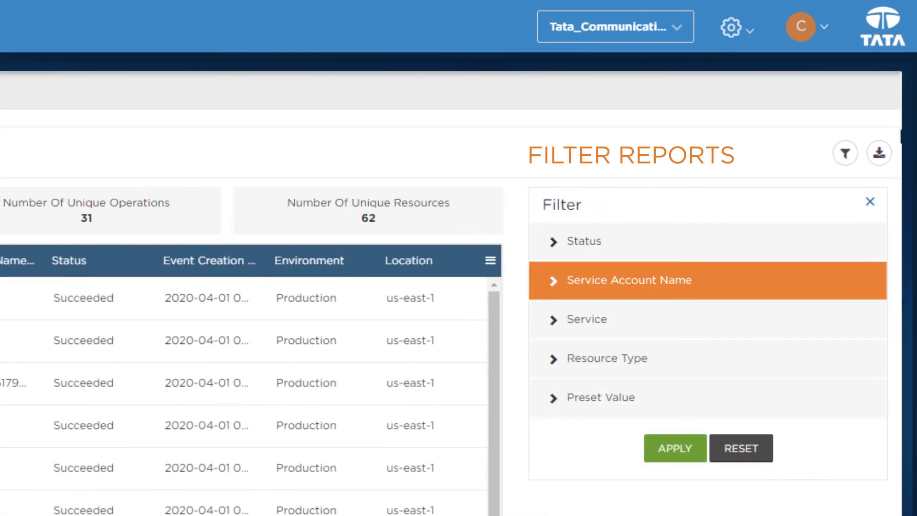
left_click(879, 152)
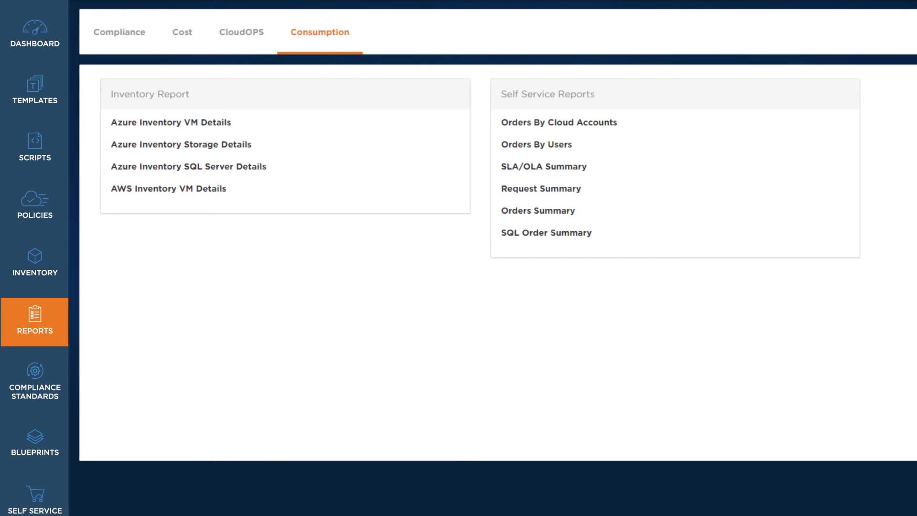
- View the SLA/OLA Summary report, then bring up the preconfigured Policies marketplace
left_click(543, 166)
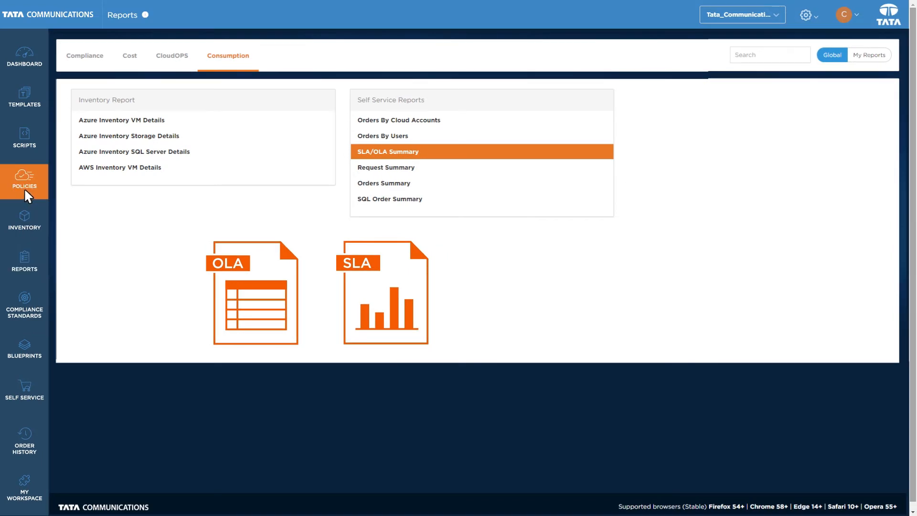
left_click(25, 181)
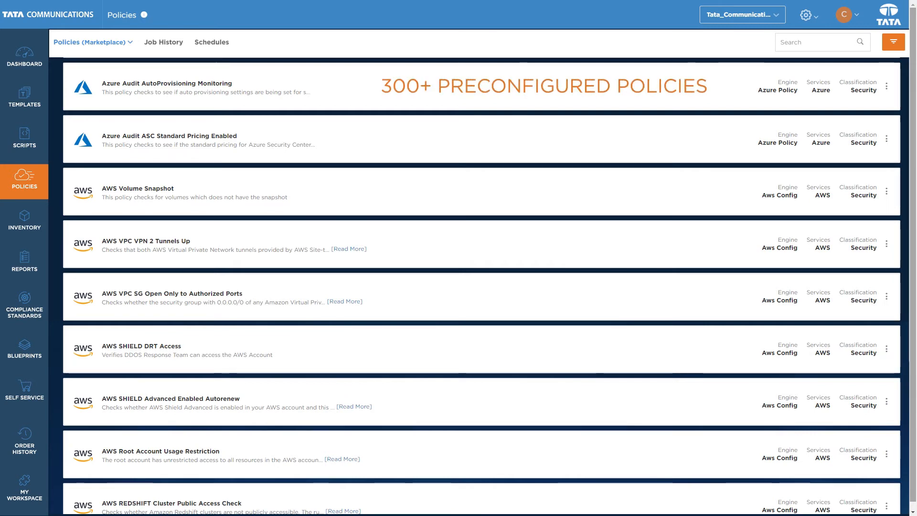
- Scroll through the Azure and AWS policy catalog with Load More, then go to the Templates marketplace
scroll("down", 3)
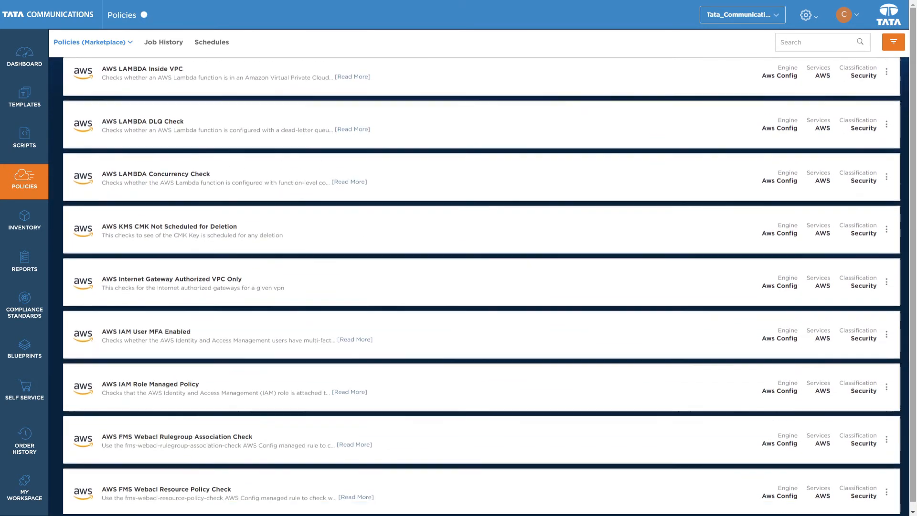
left_click(172, 279)
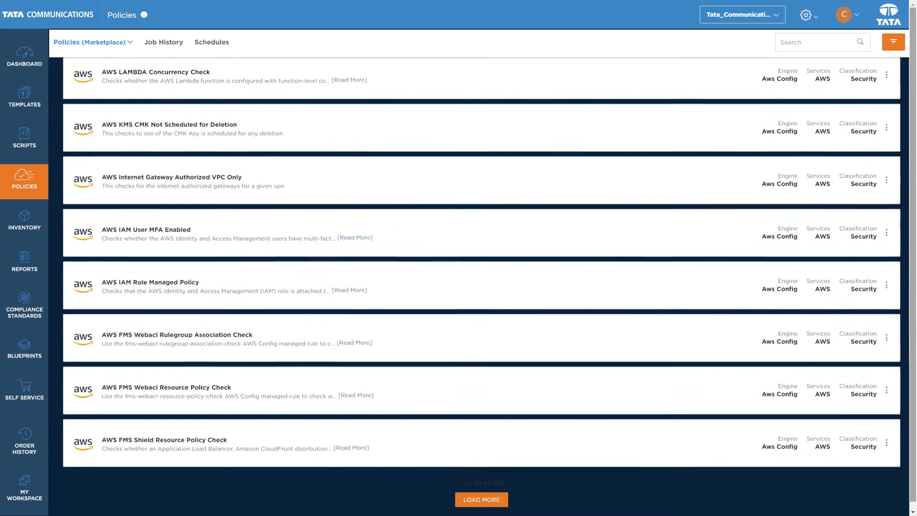
scroll("down", 3)
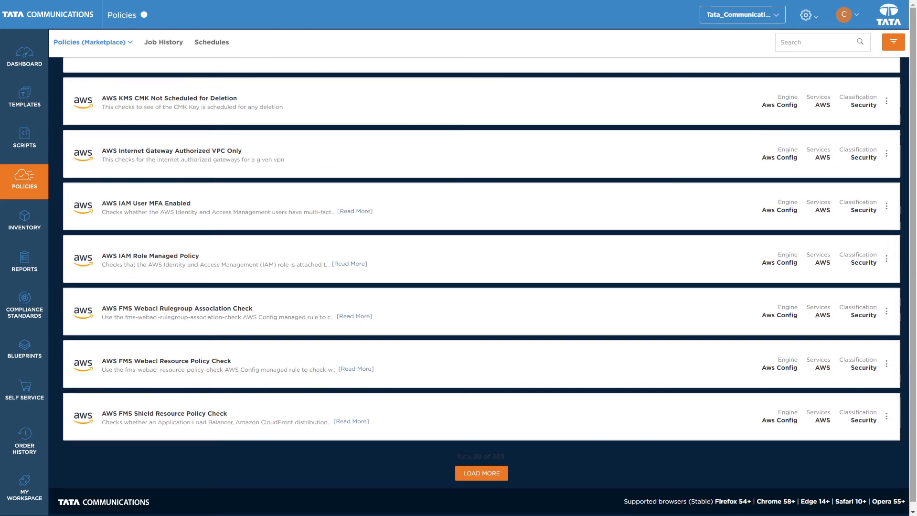
left_click(25, 138)
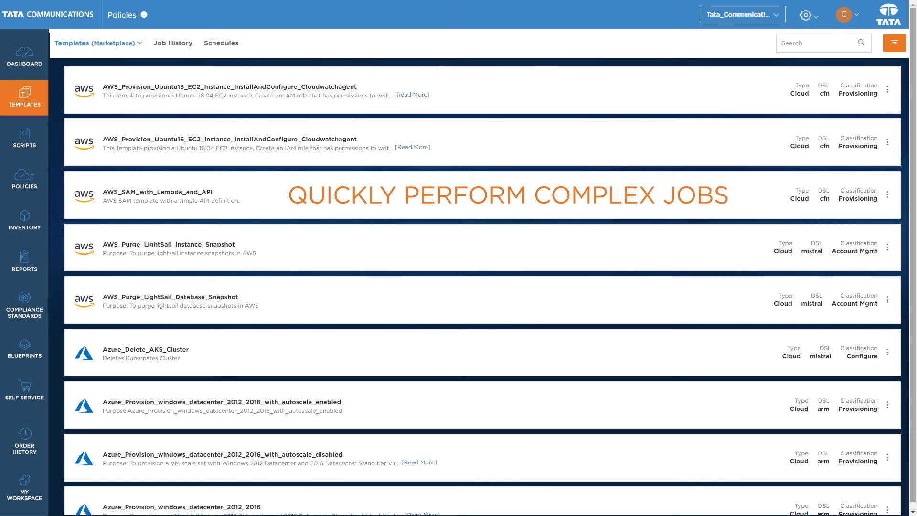
- Set up an execution of the Ubuntu 16 EC2 template as job AWS_Provision in ap-southeast-2
left_click(227, 86)
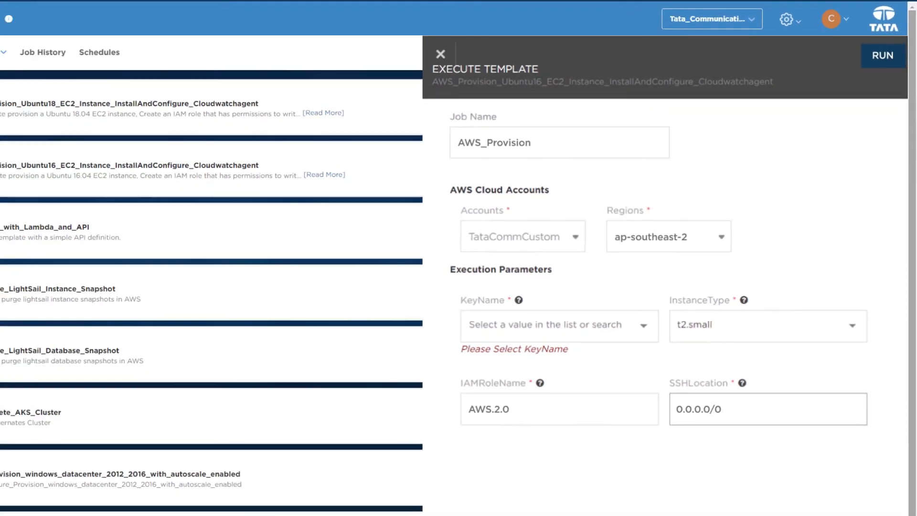
left_click(441, 53)
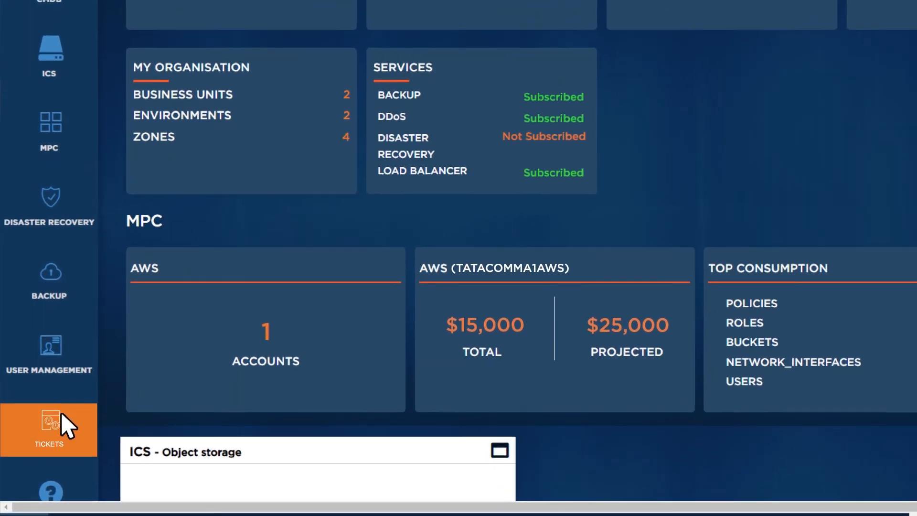
- Go to the Tickets section from the dashboard sidebar
left_click(49, 427)
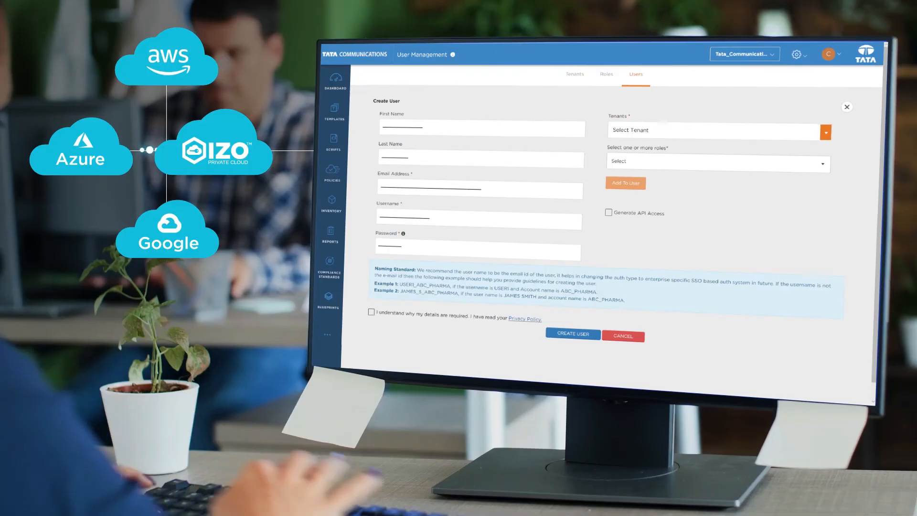
- Select Tata_Communications as the new user's tenant and show the role list
left_click(718, 161)
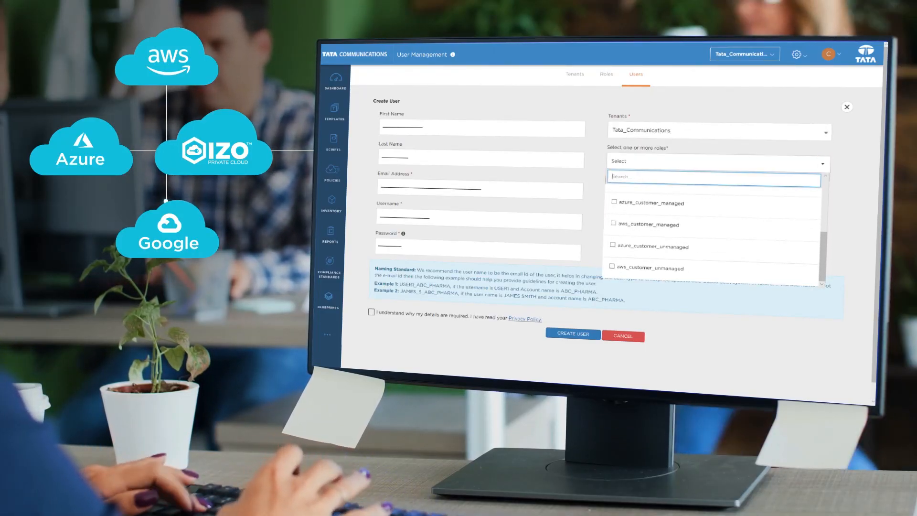